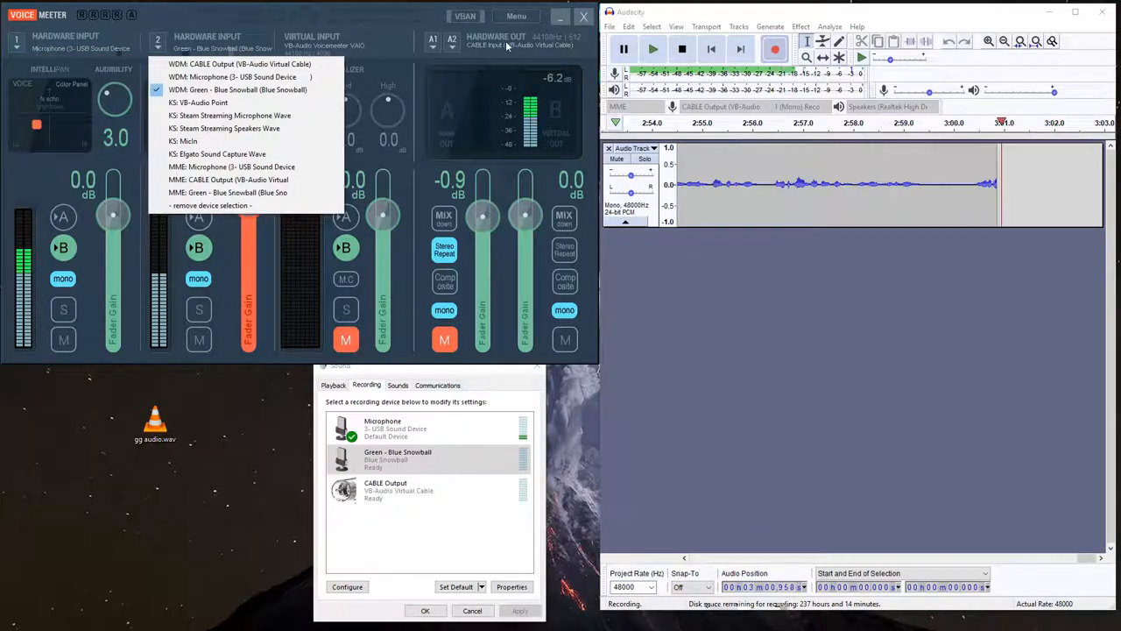
- Set Hardware Input 2 to the WDM Green - Blue Snowball microphone
left_click(501, 46)
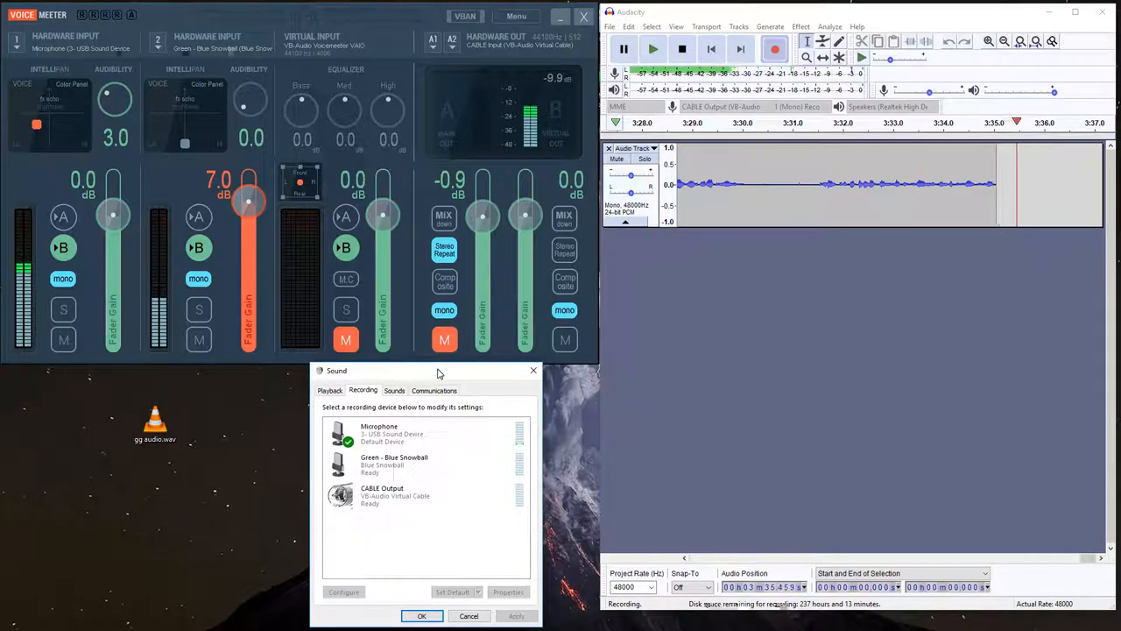
left_click(395, 434)
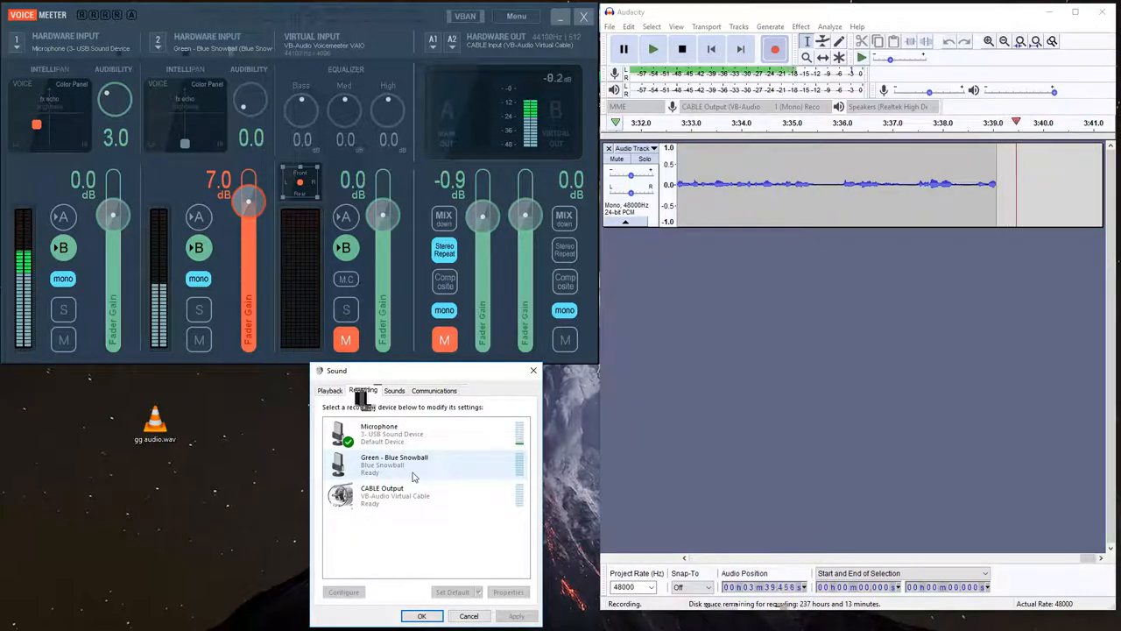
left_click(403, 494)
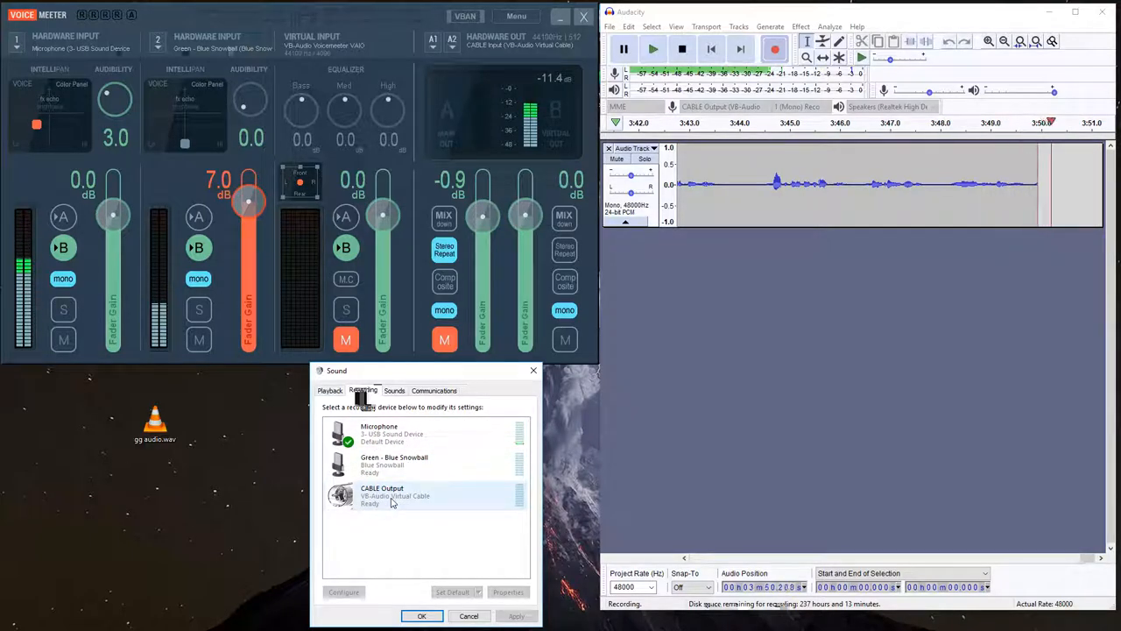
left_click(420, 494)
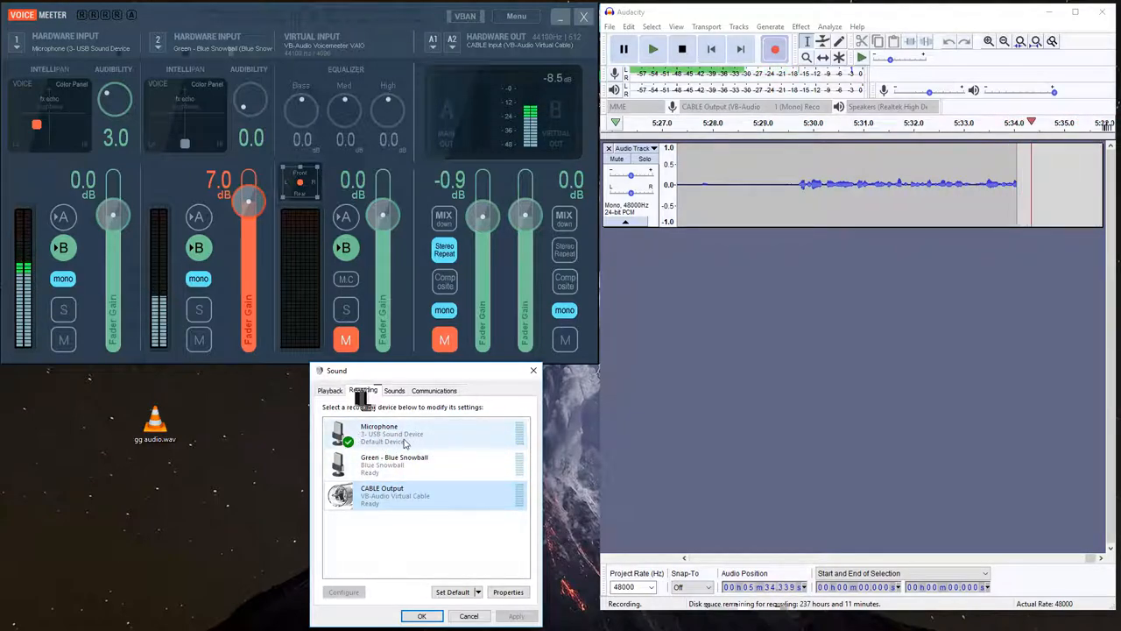
left_click(417, 494)
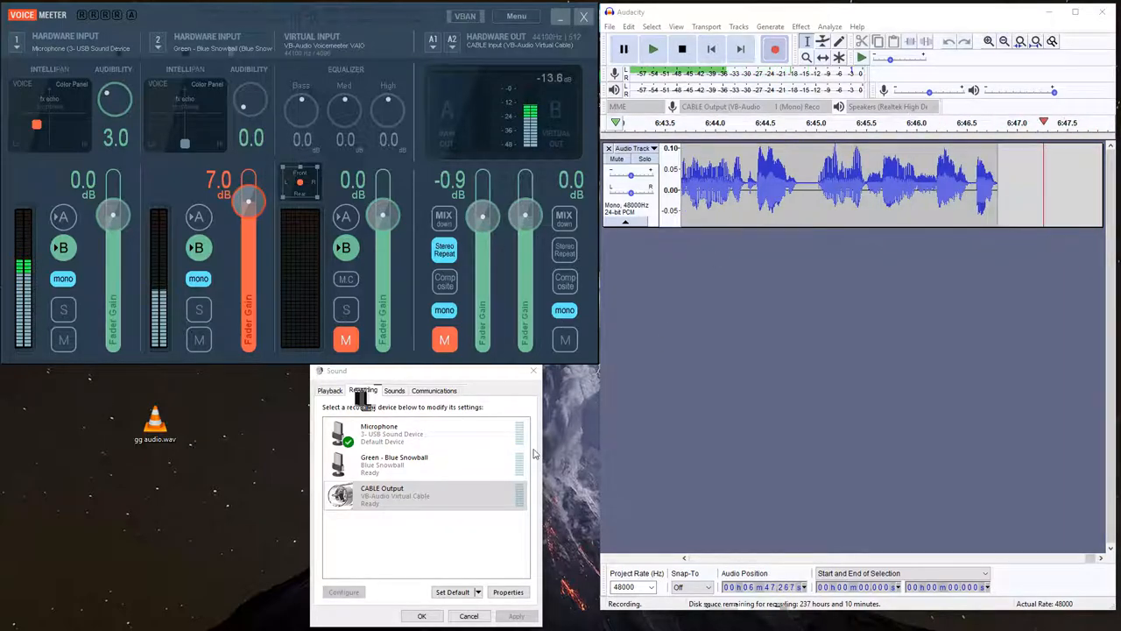
left_click(424, 494)
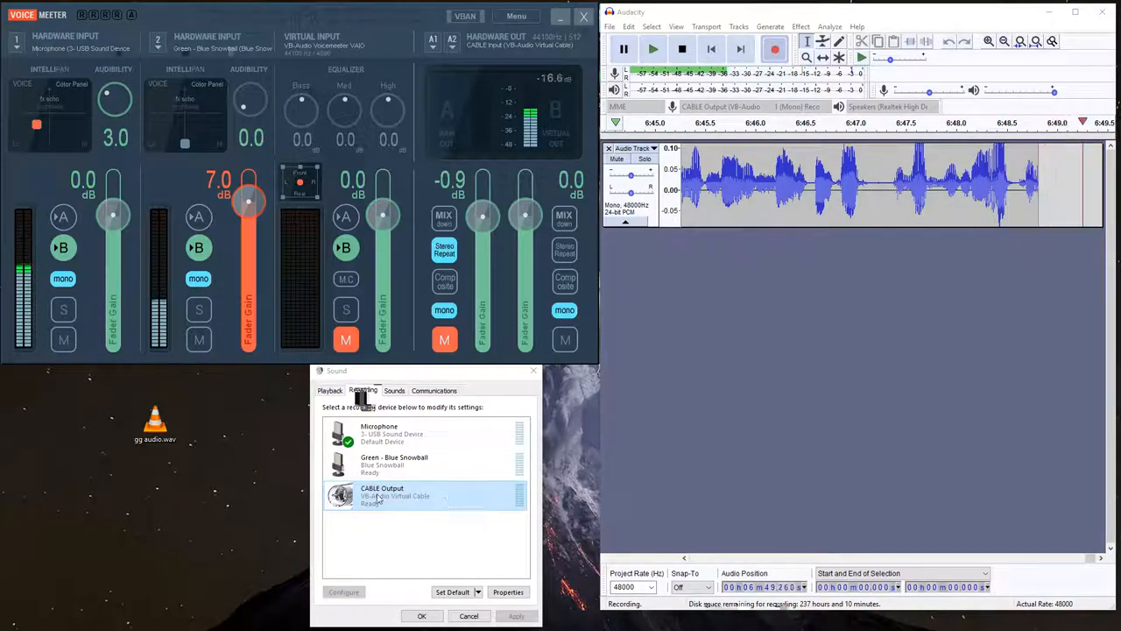